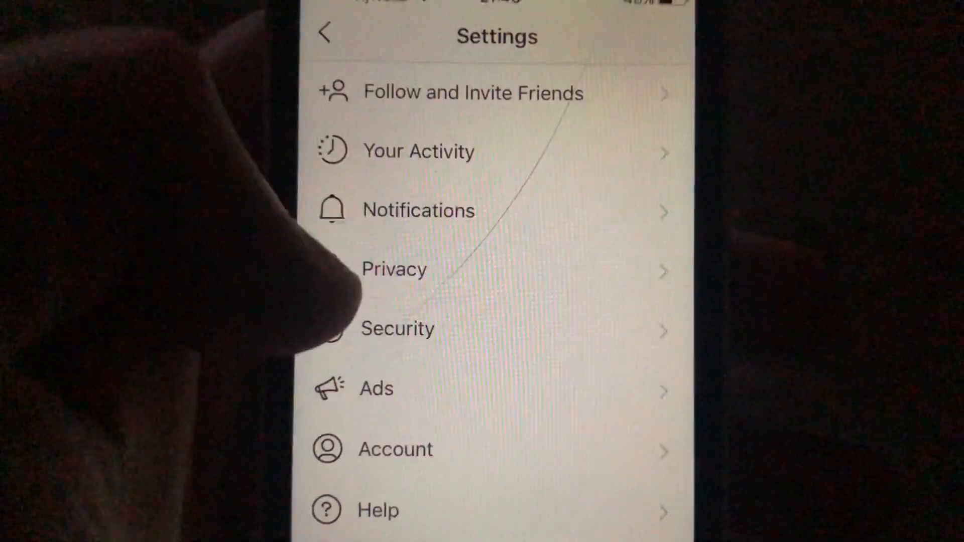
# Step: Go into Privacy and then Story to reach the Story Controls page
pyautogui.click(394, 269)
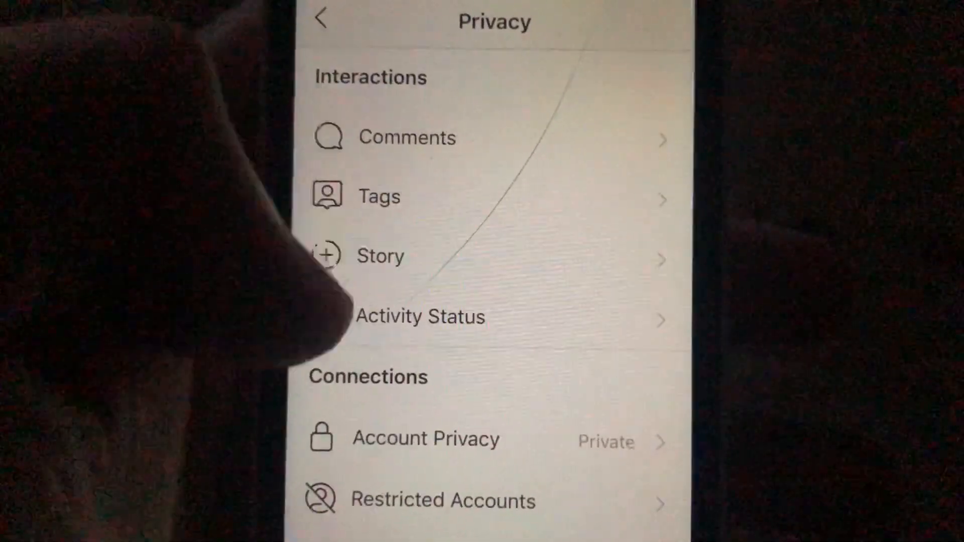
pyautogui.click(380, 256)
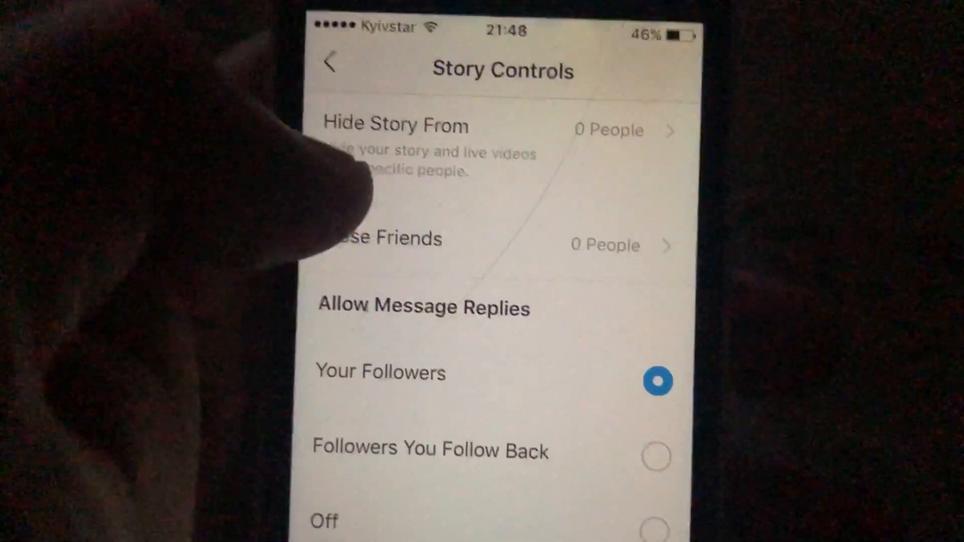